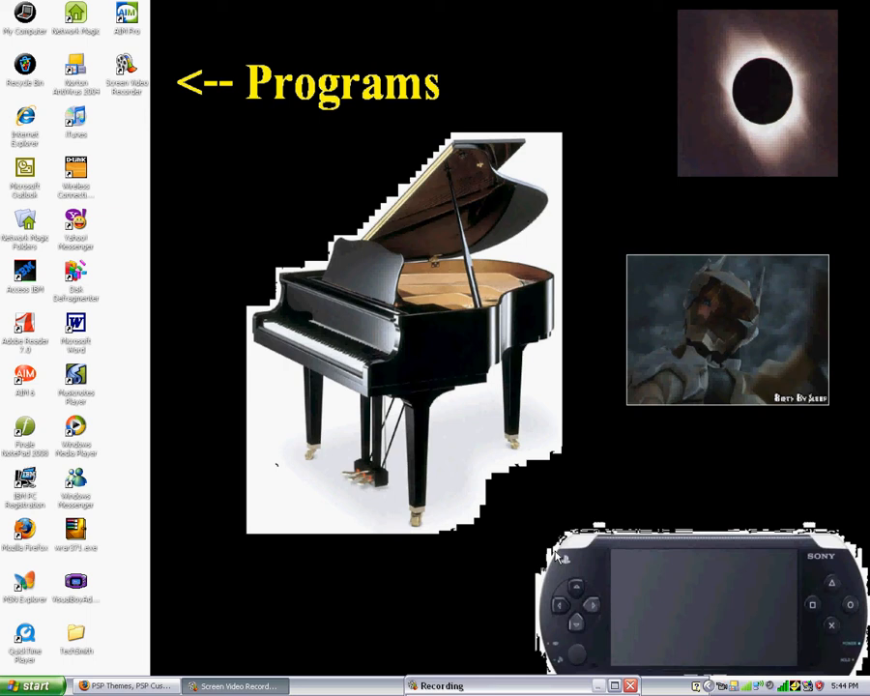
{"action": "mouse_move", "coordinate": [422, 625]}
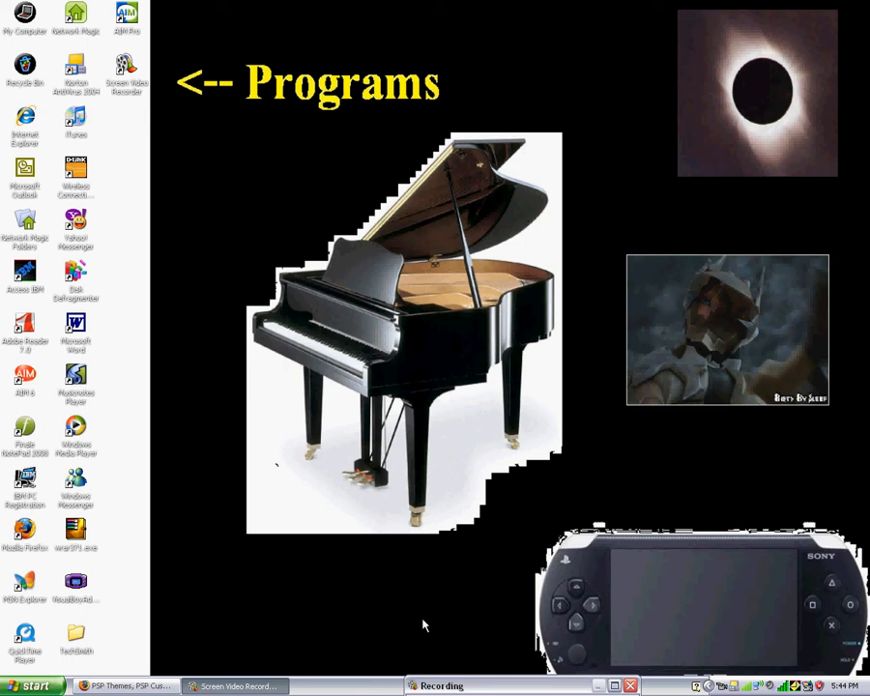
{"action": "mouse_move", "coordinate": [386, 637]}
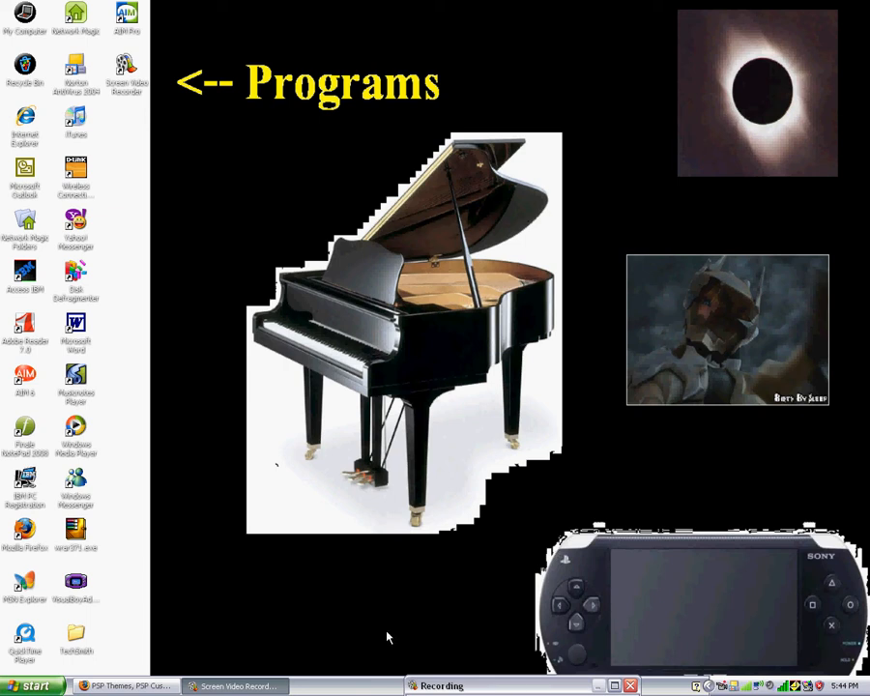
{"action": "mouse_move", "coordinate": [492, 375]}
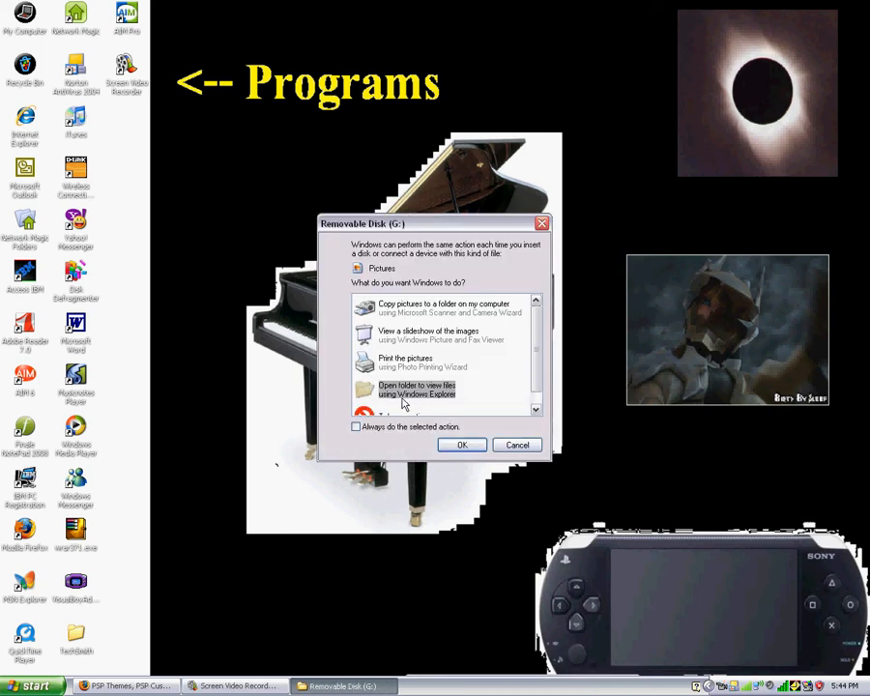
Open the PSP drive G: in Explorer and move its window to the centre
{"action": "left_click", "coordinate": [461, 445]}
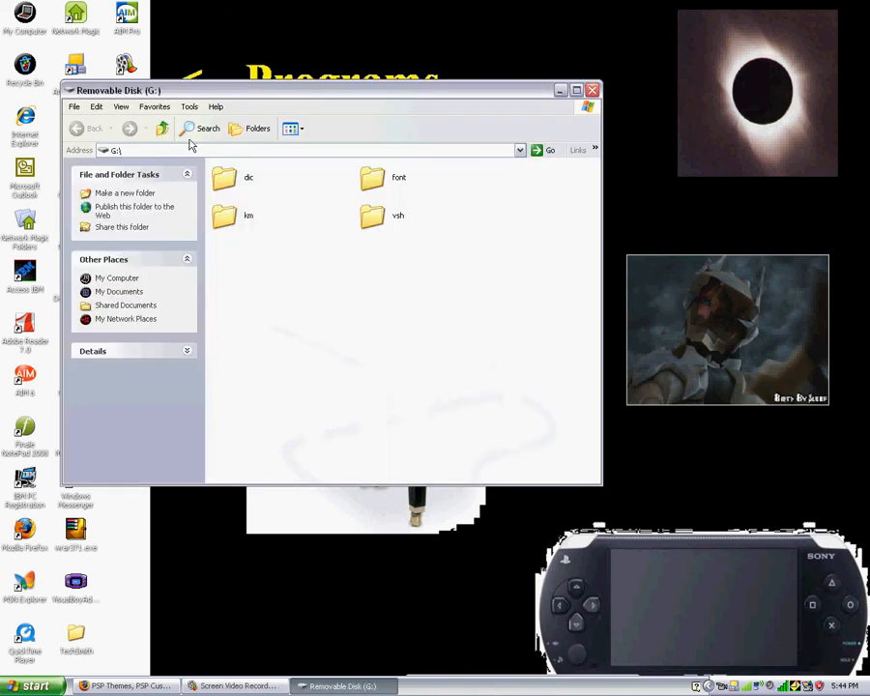
{"action": "left_click_drag", "start_coordinate": [328, 90], "coordinate": [507, 234]}
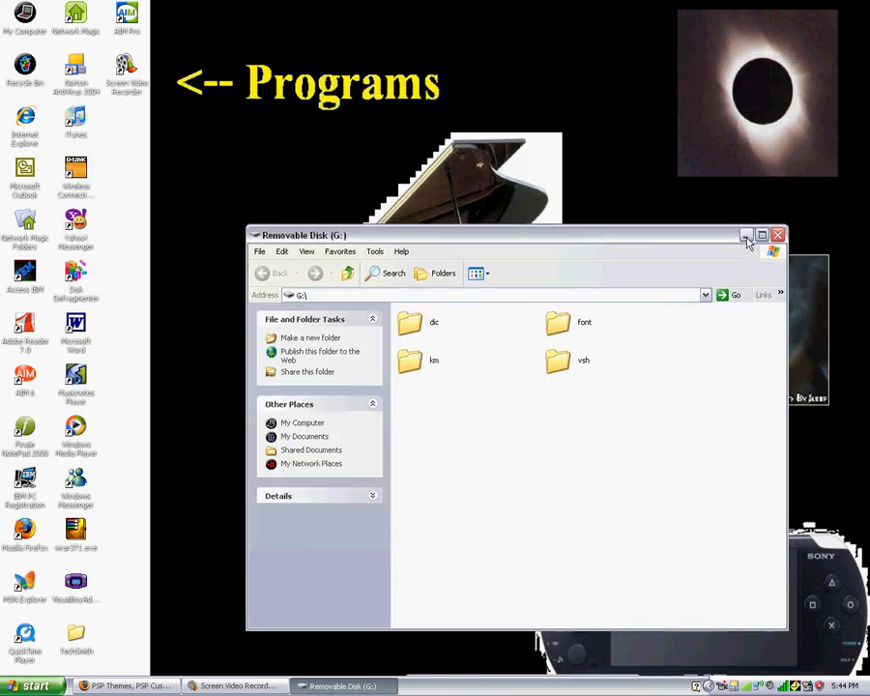
{"action": "mouse_move", "coordinate": [745, 235]}
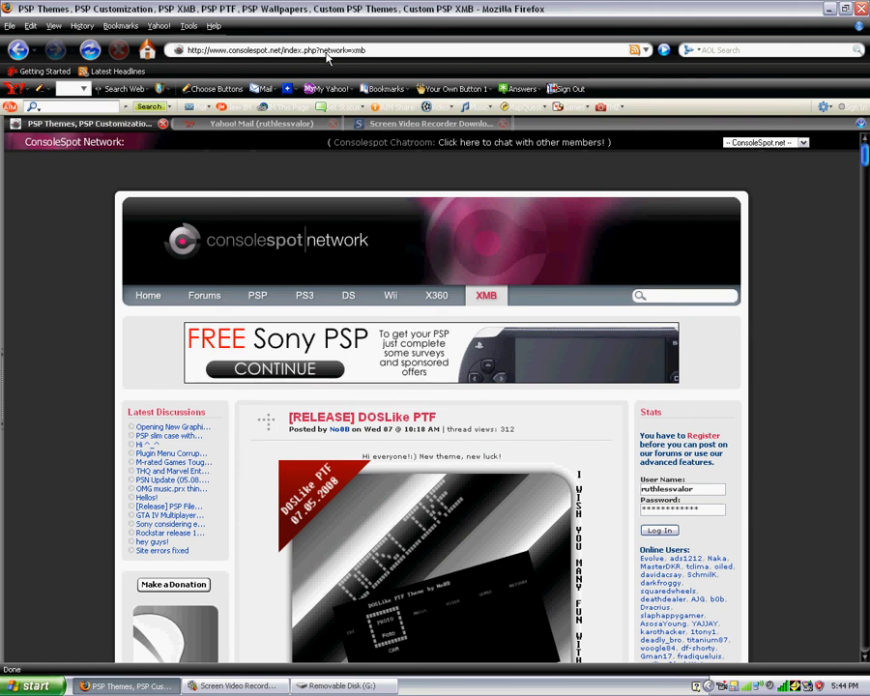
Scroll the Consolespot themes page to the GTA City 3.90M33 post's download links
{"action": "scroll", "scroll_direction": "down", "scroll_amount": 3}
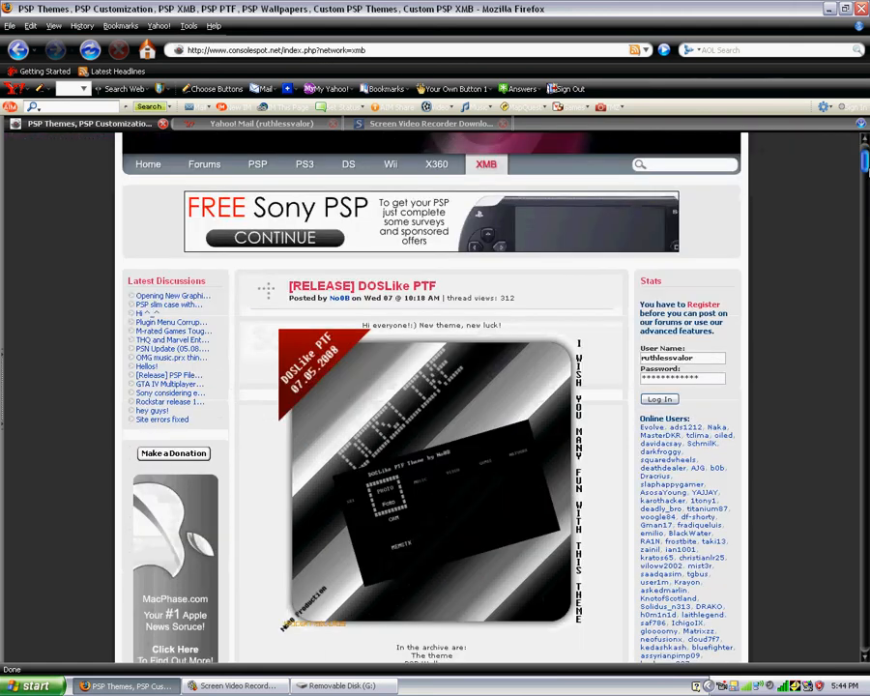
{"action": "scroll", "scroll_direction": "down", "scroll_amount": 3}
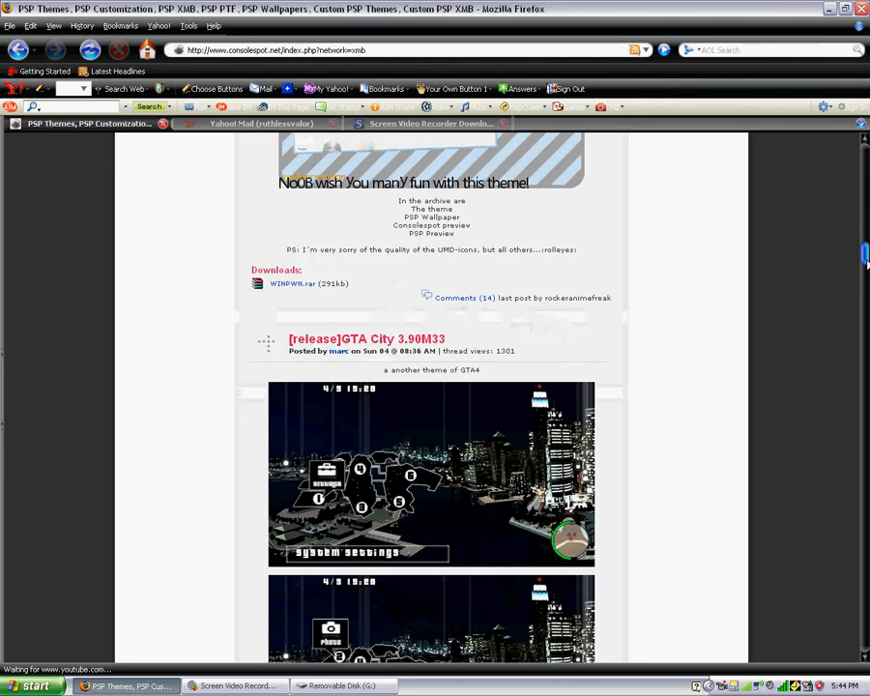
{"action": "scroll", "scroll_direction": "down", "scroll_amount": 3}
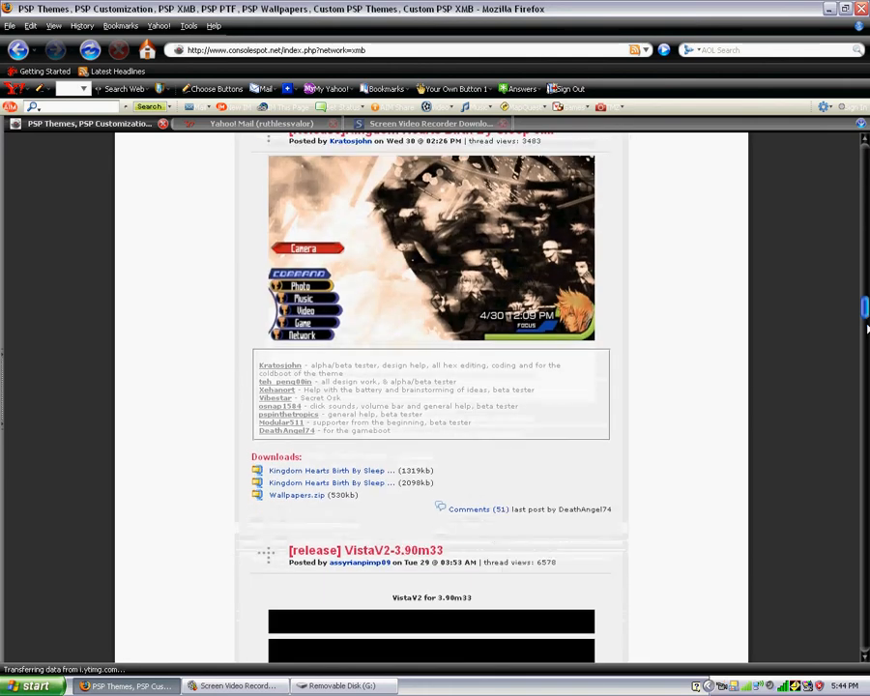
{"action": "scroll", "scroll_direction": "up", "scroll_amount": 3}
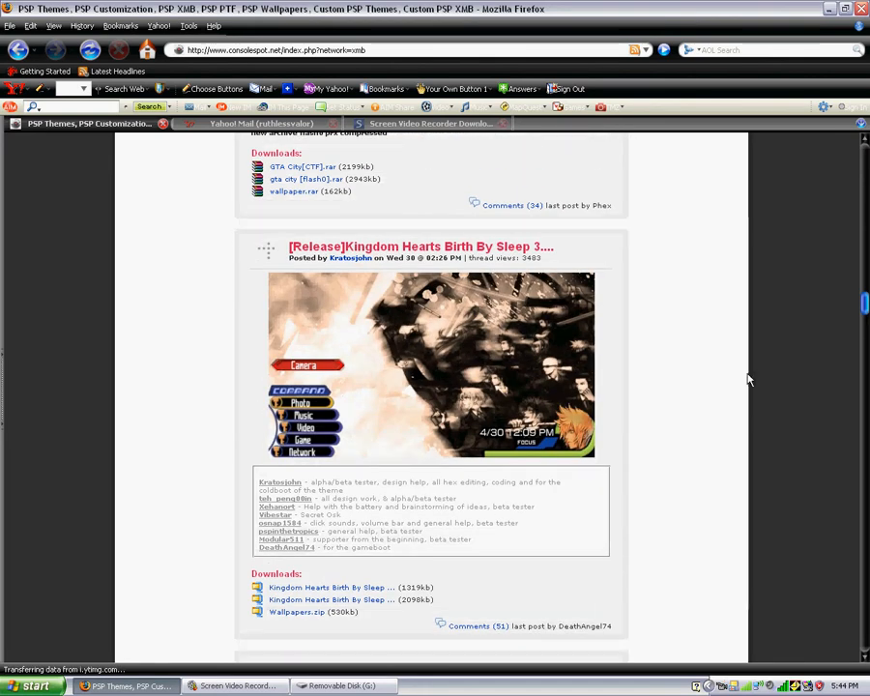
{"action": "scroll", "scroll_direction": "down", "scroll_amount": 3}
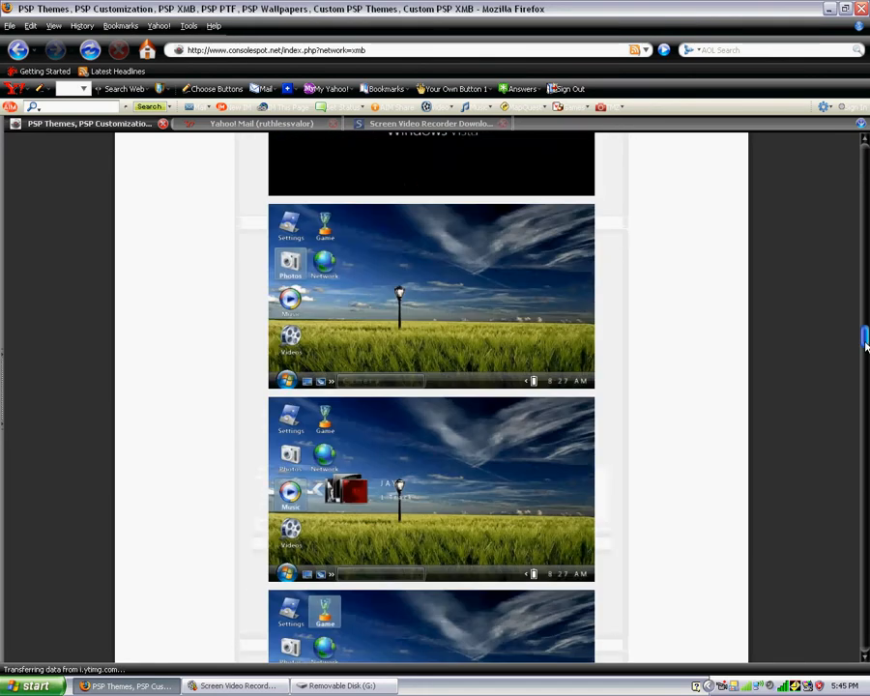
{"action": "scroll", "scroll_direction": "down", "scroll_amount": 3}
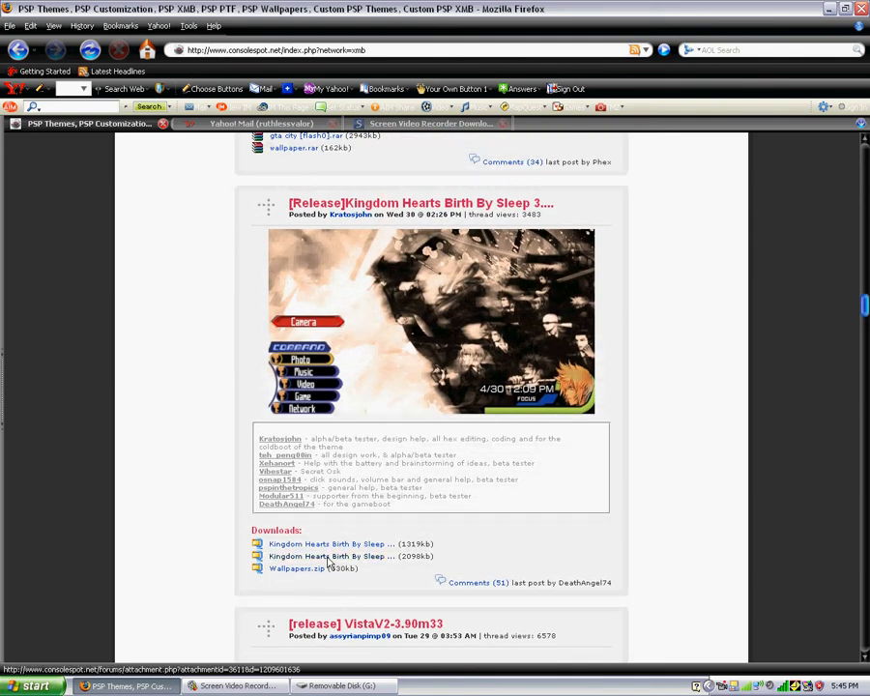
{"action": "scroll", "scroll_direction": "up", "scroll_amount": 3}
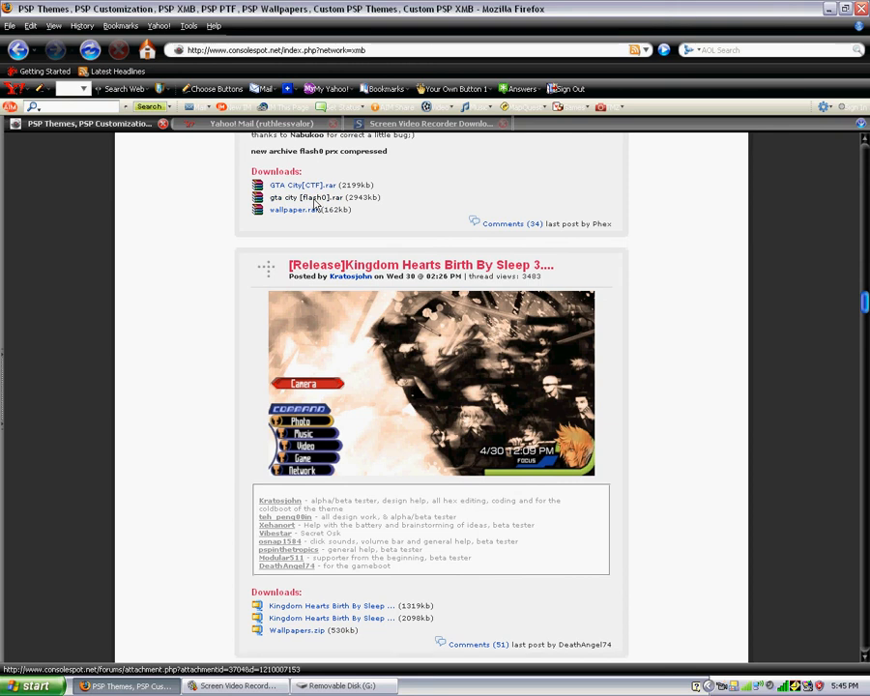
{"action": "mouse_move", "coordinate": [309, 189]}
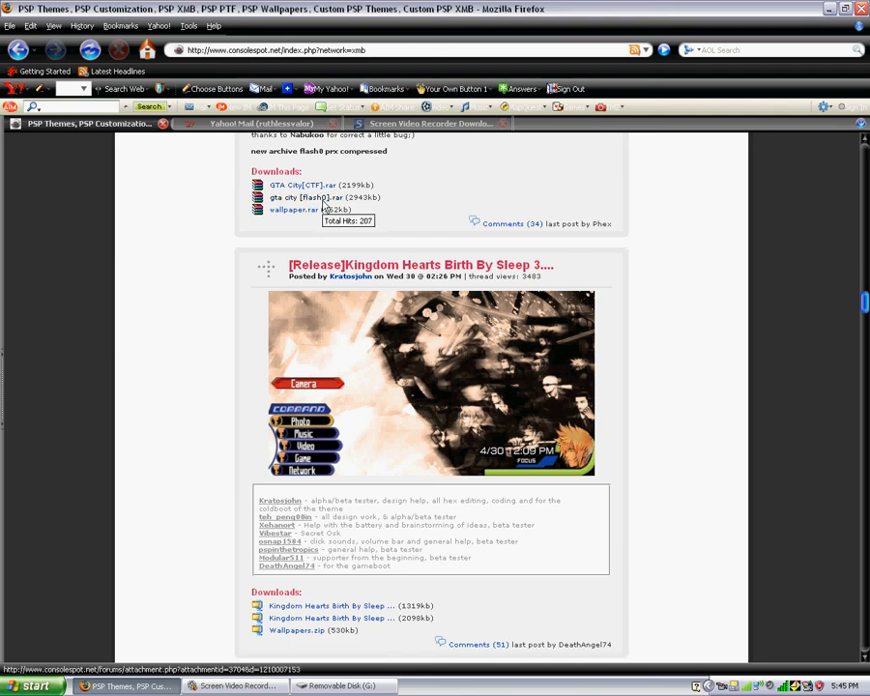
{"action": "scroll", "scroll_direction": "down", "scroll_amount": 3}
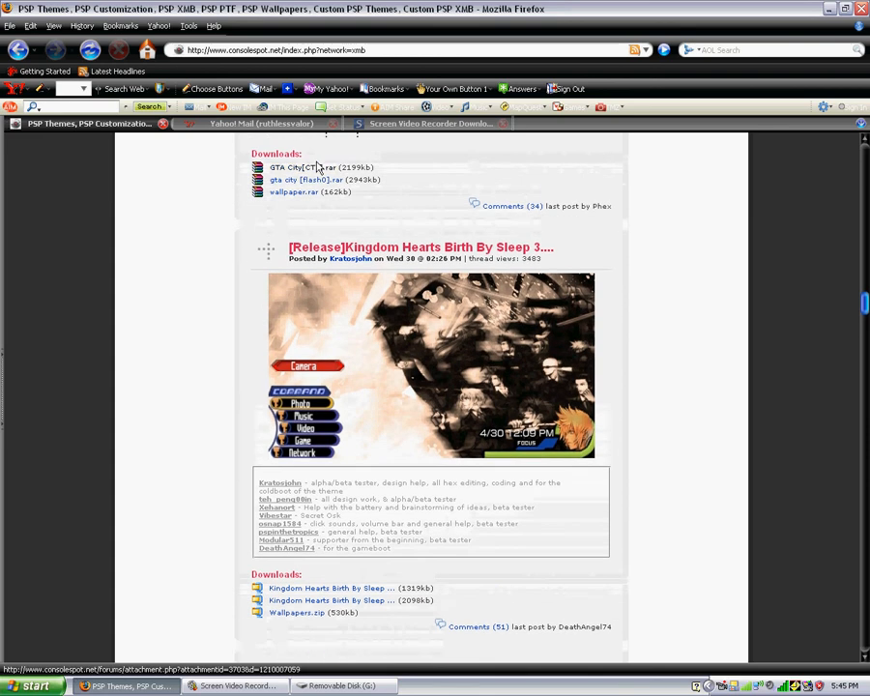
Save gta city [flash0].rar to disk in My Documents\PSP\Themes
{"action": "left_click", "coordinate": [298, 178]}
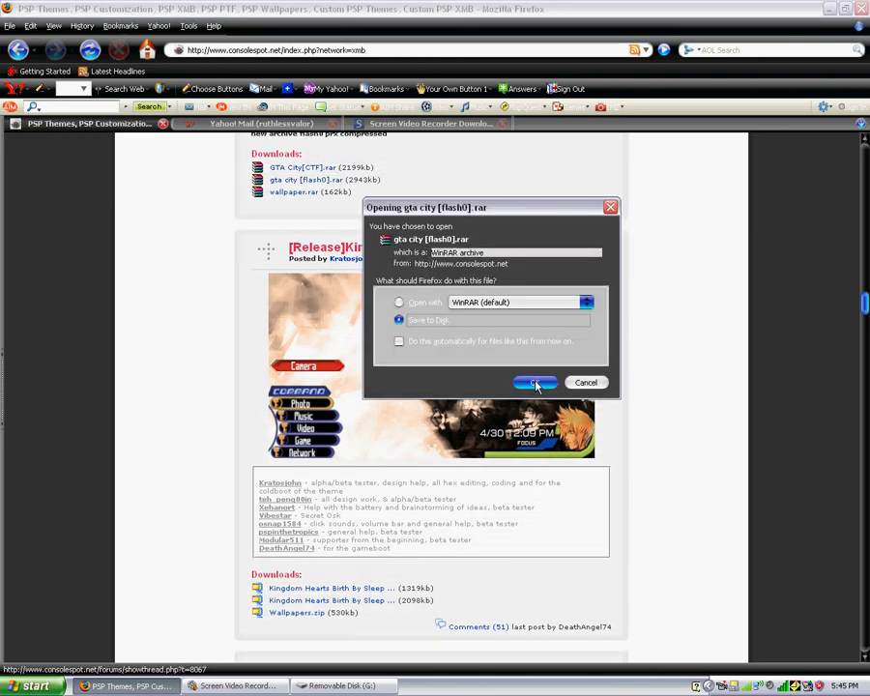
{"action": "left_click", "coordinate": [534, 382]}
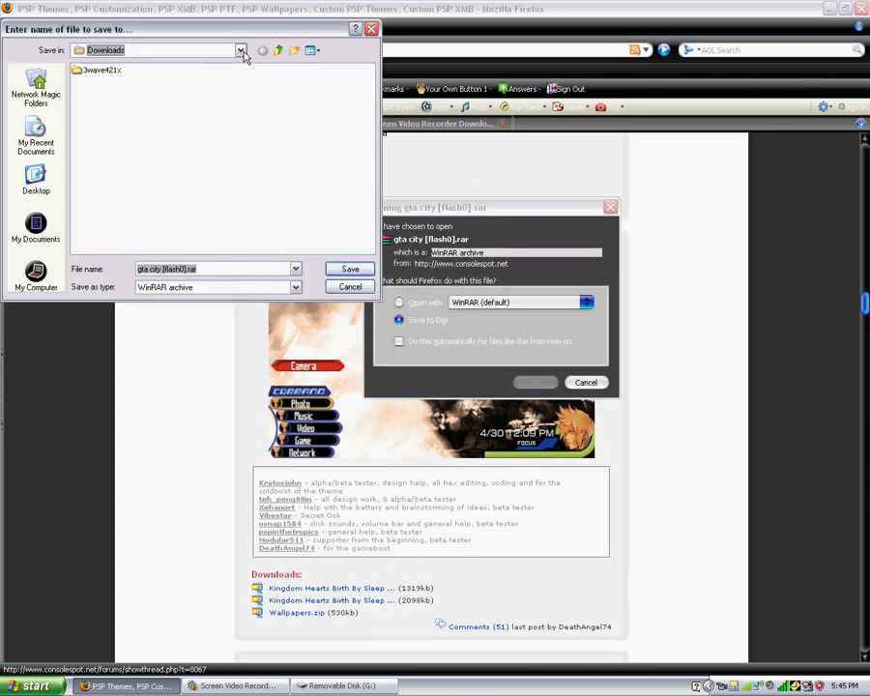
{"action": "left_click", "coordinate": [36, 229]}
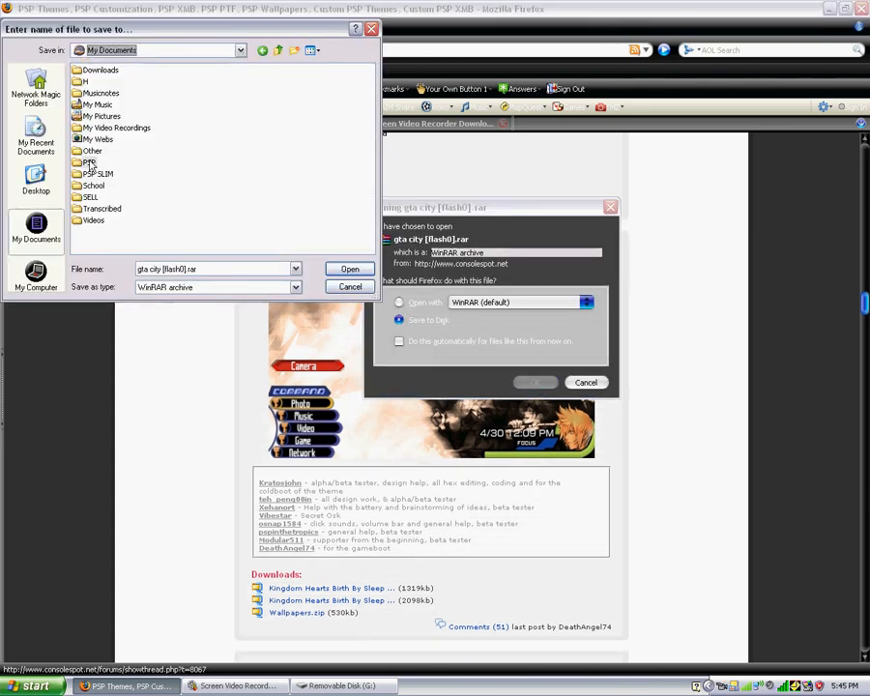
{"action": "double_click", "coordinate": [96, 162]}
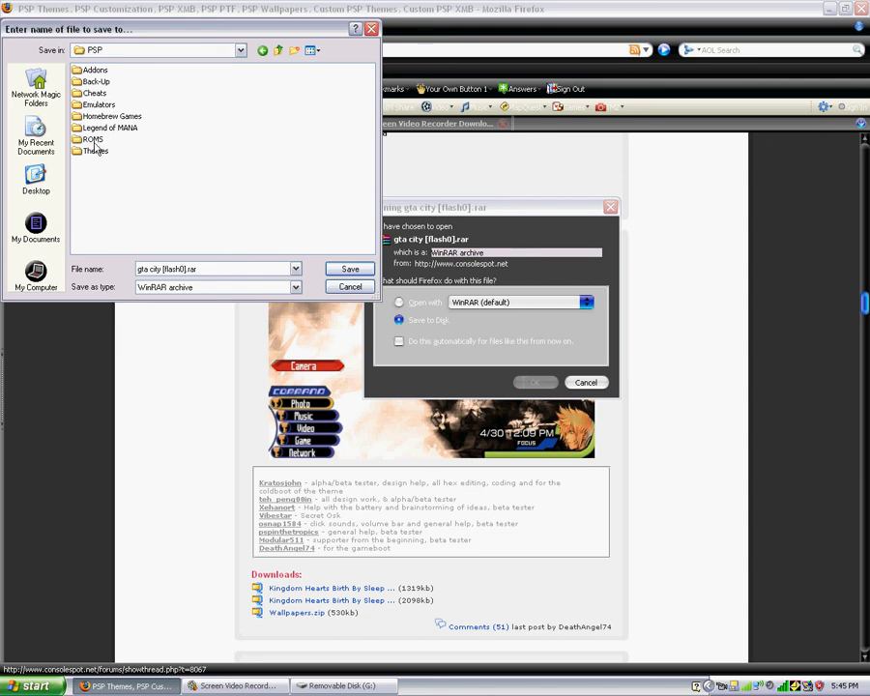
{"action": "double_click", "coordinate": [96, 149]}
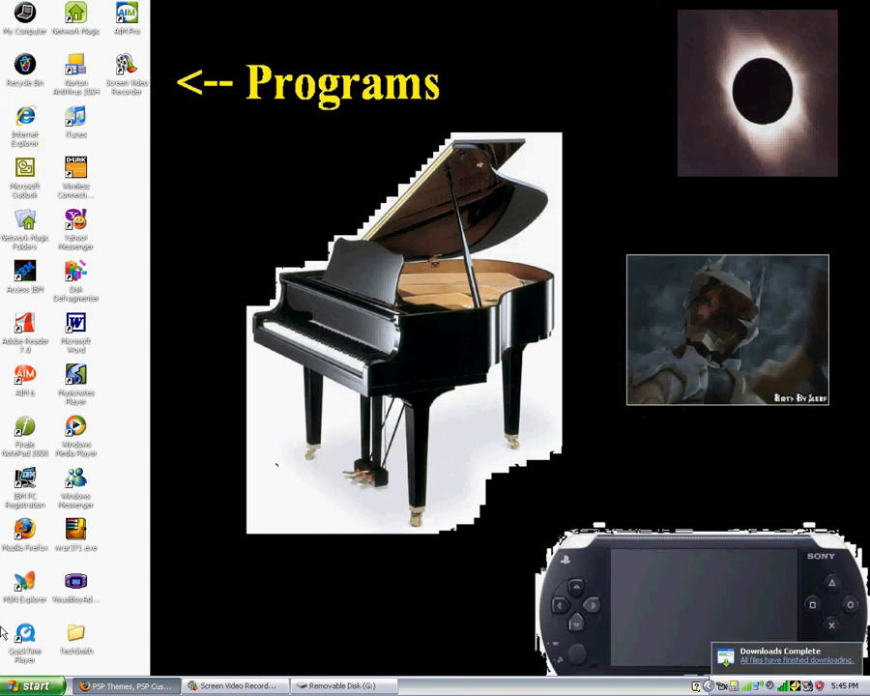
{"action": "mouse_move", "coordinate": [203, 365]}
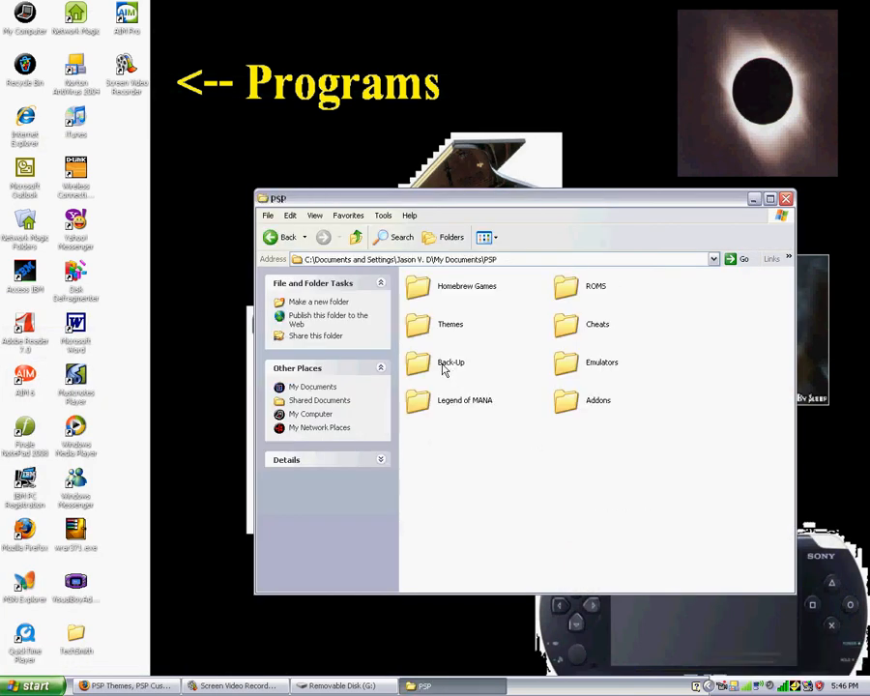
Open the Themes folder and bring up the gta city [flash0] theme folder
{"action": "double_click", "coordinate": [450, 324]}
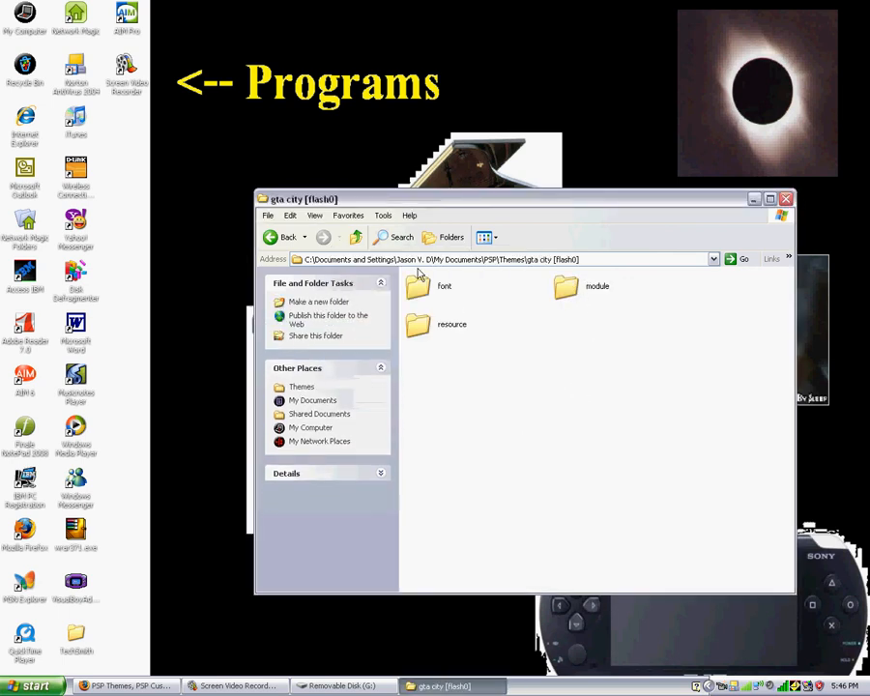
{"action": "mouse_move", "coordinate": [389, 456]}
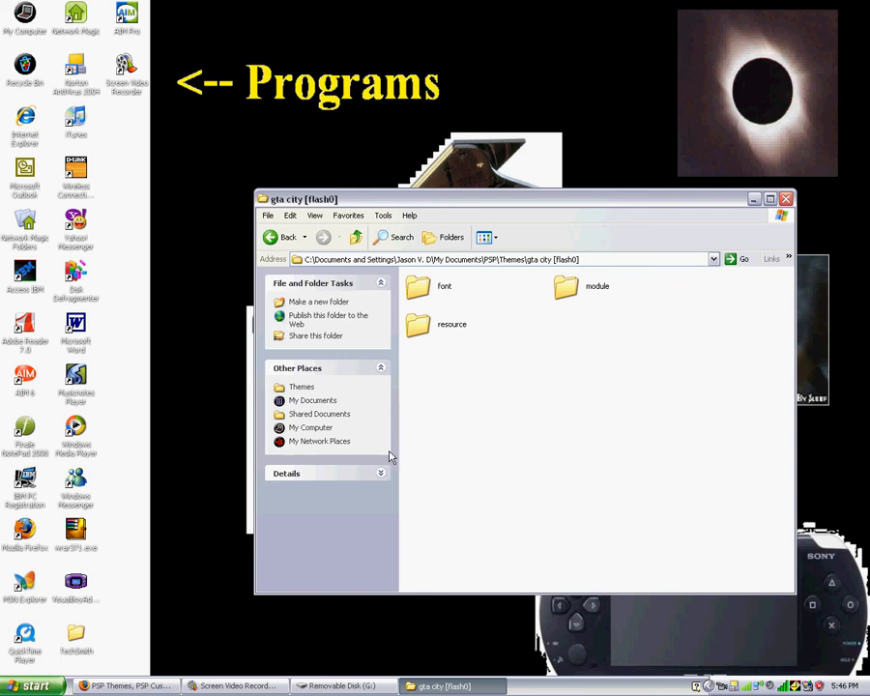
{"action": "left_click", "coordinate": [341, 685]}
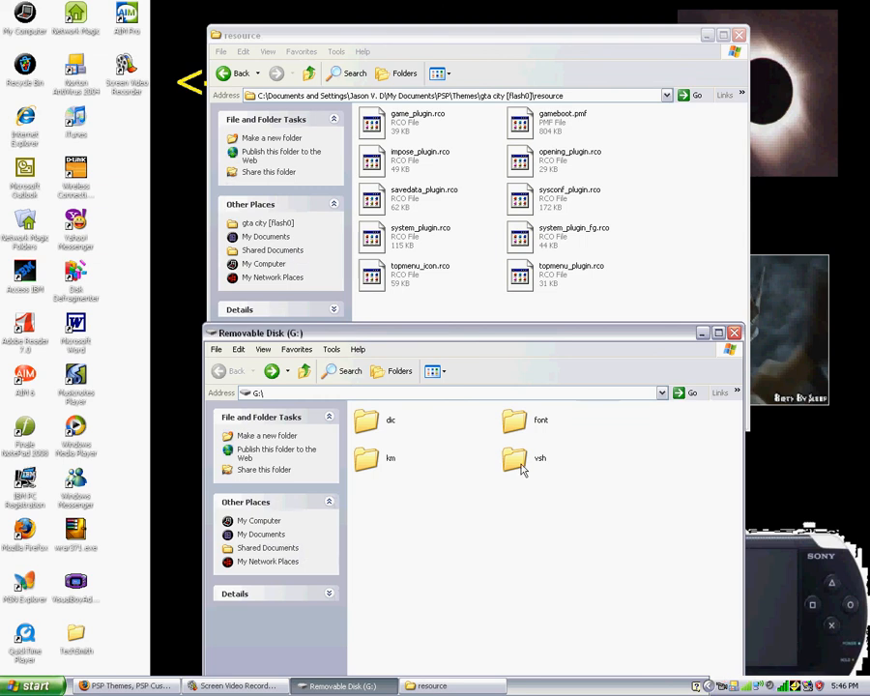
Open the vsh folder on drive G:, then close the remaining folder window
{"action": "double_click", "coordinate": [514, 461]}
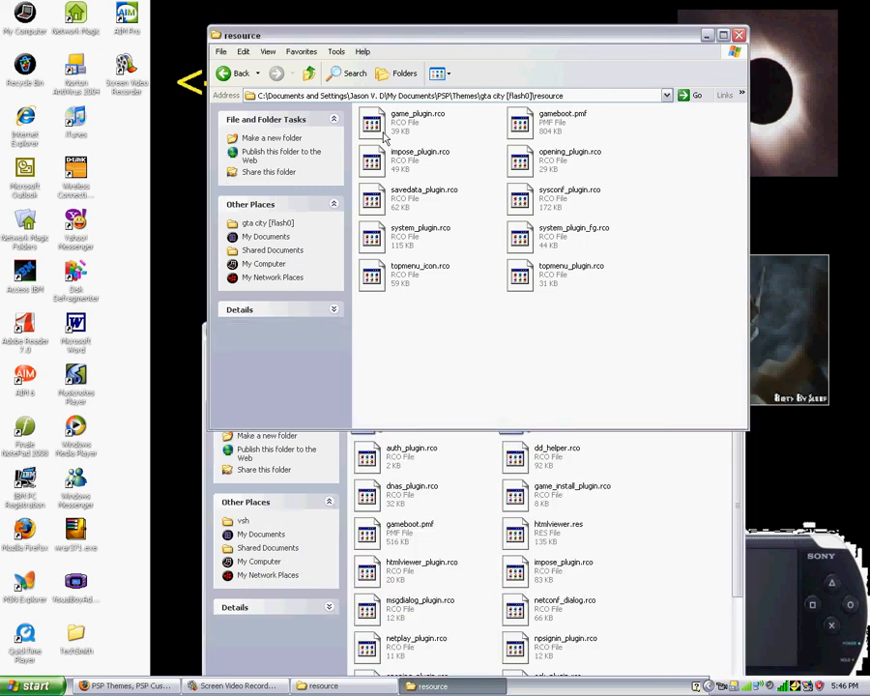
{"action": "mouse_move", "coordinate": [406, 246]}
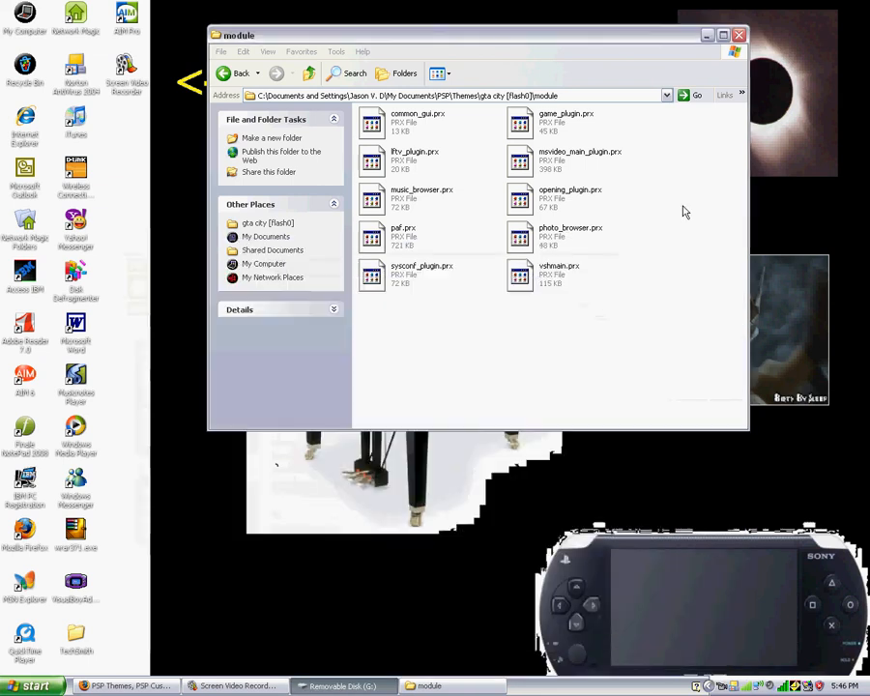
{"action": "left_click", "coordinate": [738, 35]}
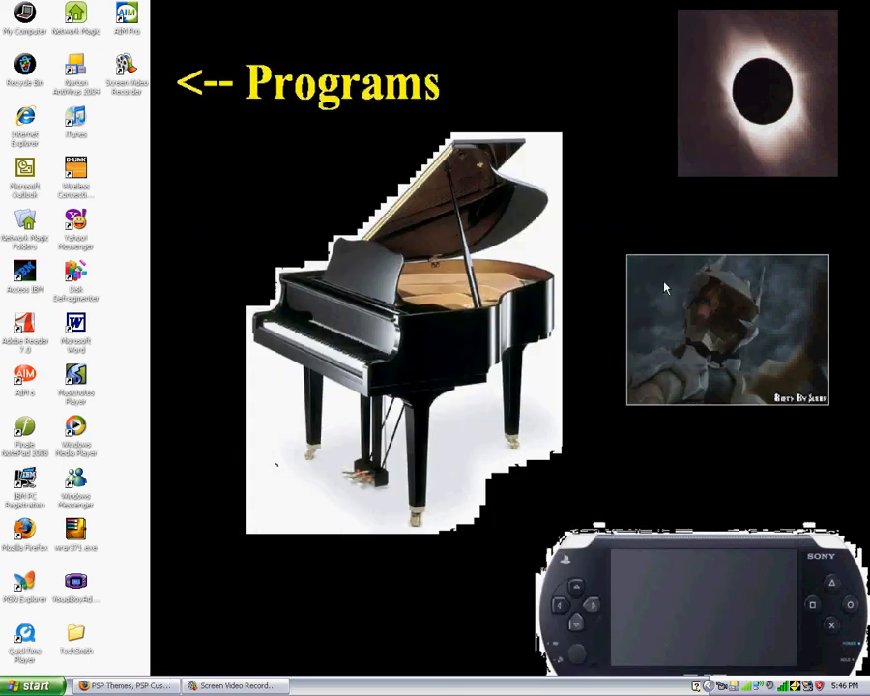